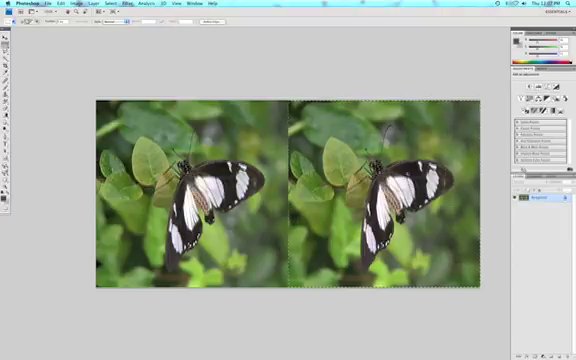
Begin isolating one butterfly view to combine both views as layers in one square document
left_click(68, 4)
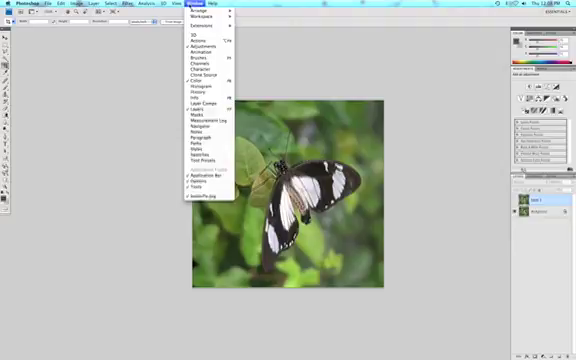
mouse_move(204, 48)
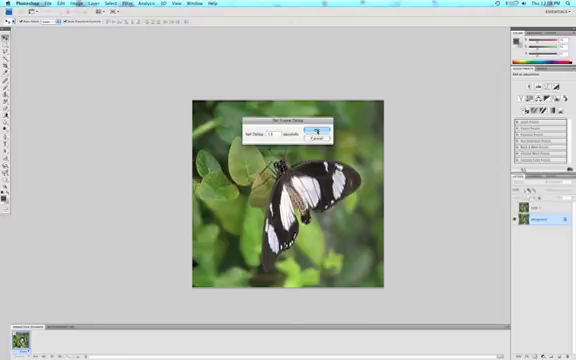
Confirm the chosen frame delay so each animation frame holds for the set time
left_click(322, 128)
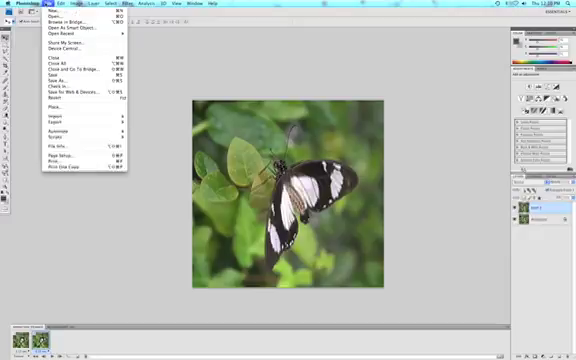
mouse_move(56, 92)
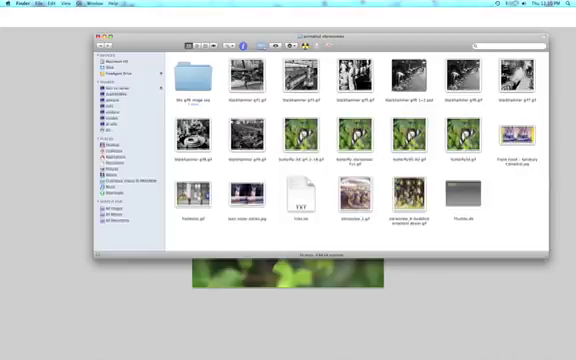
Select the newly saved butterfly animated GIF in the Finder folder
left_click(300, 136)
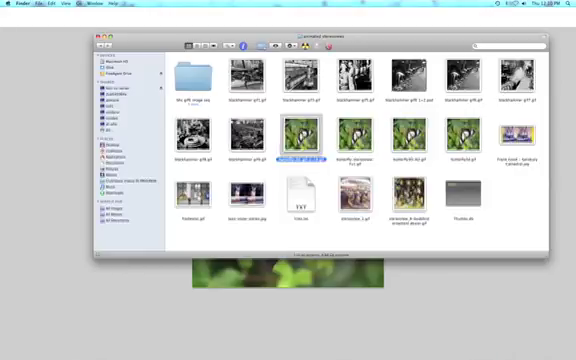